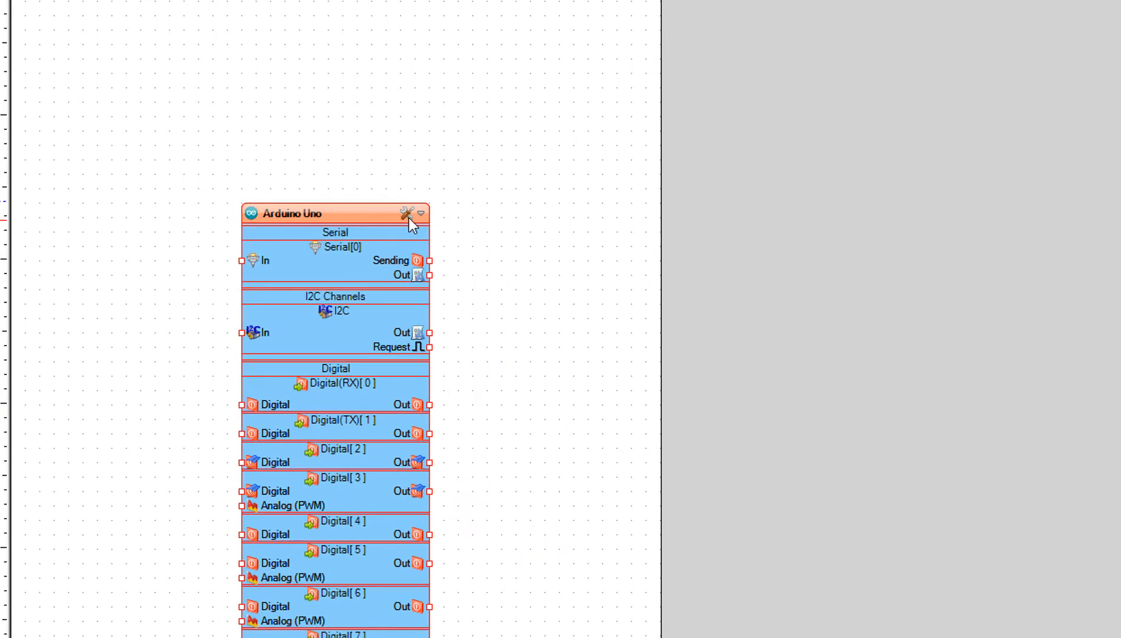
Step: Set the project's board type to Arduino Uno and confirm the choice
{"action": "left_click", "coordinate": [408, 213]}
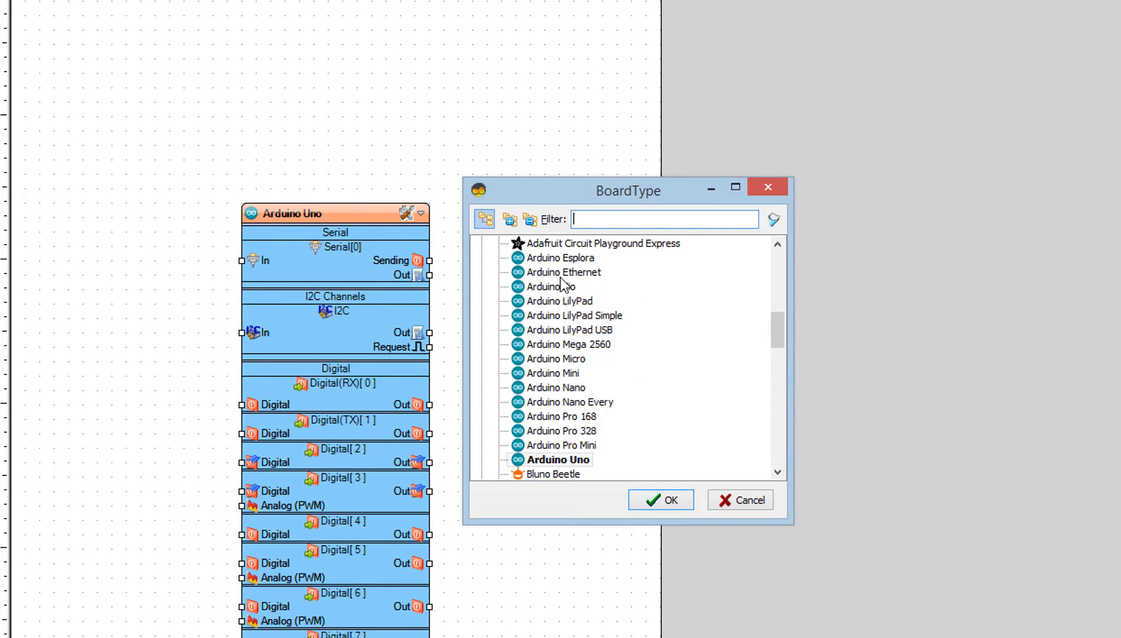
{"action": "left_click", "coordinate": [558, 460]}
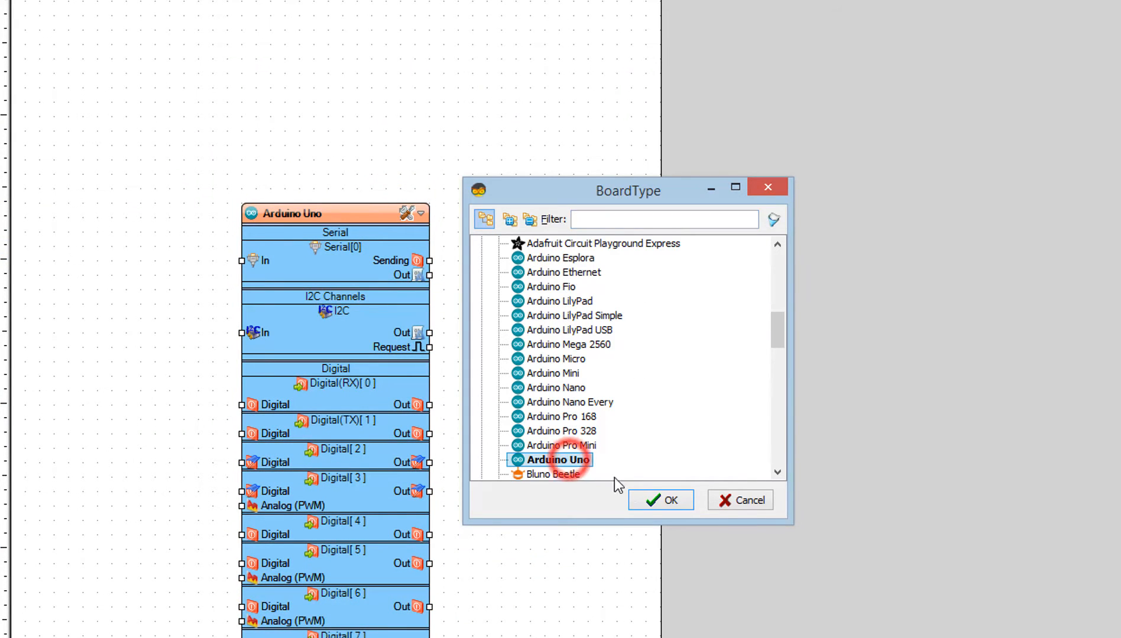
{"action": "left_click", "coordinate": [660, 500]}
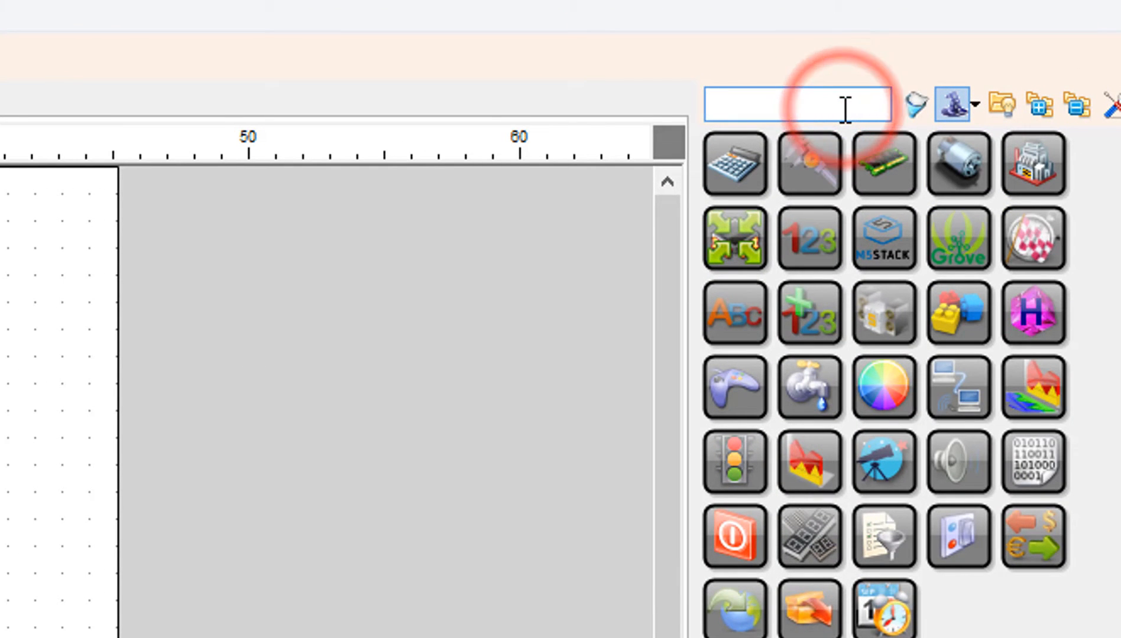
Step: Add an OLED display found by searching 'OLED' and set its Type to odtSH1106
{"action": "type", "text": "OLED"}
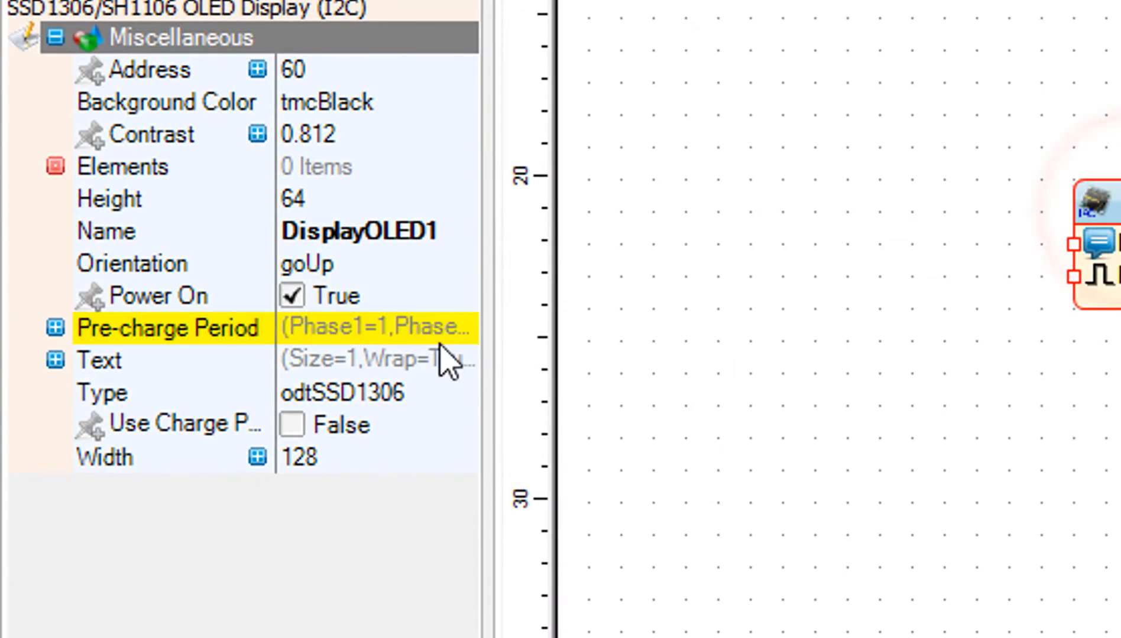
{"action": "left_click", "coordinate": [435, 393]}
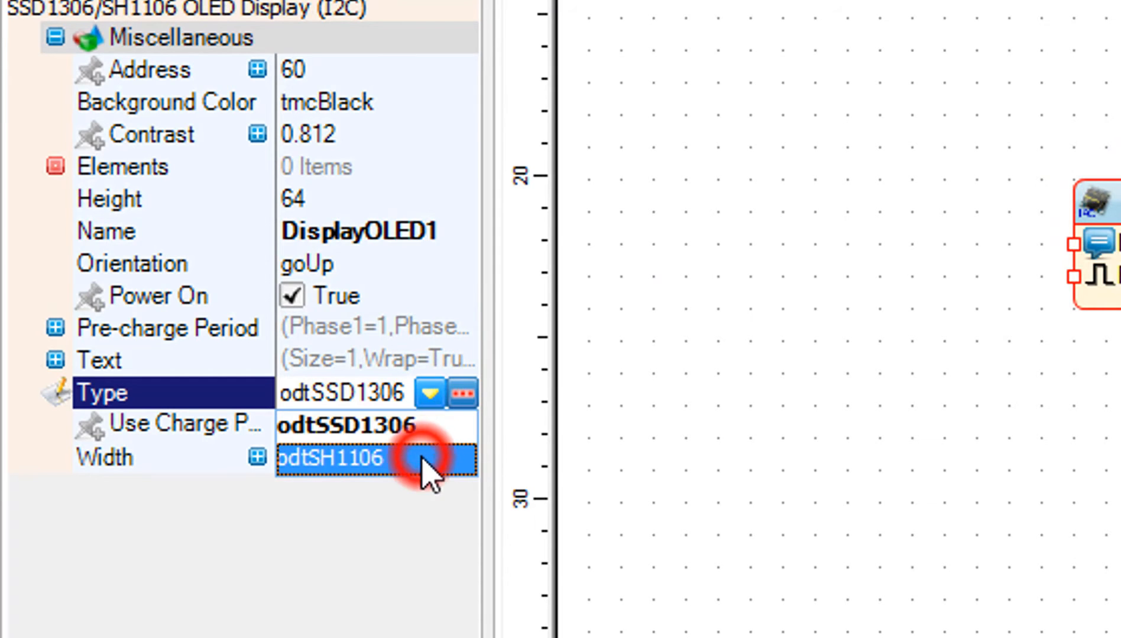
{"action": "left_click", "coordinate": [328, 458]}
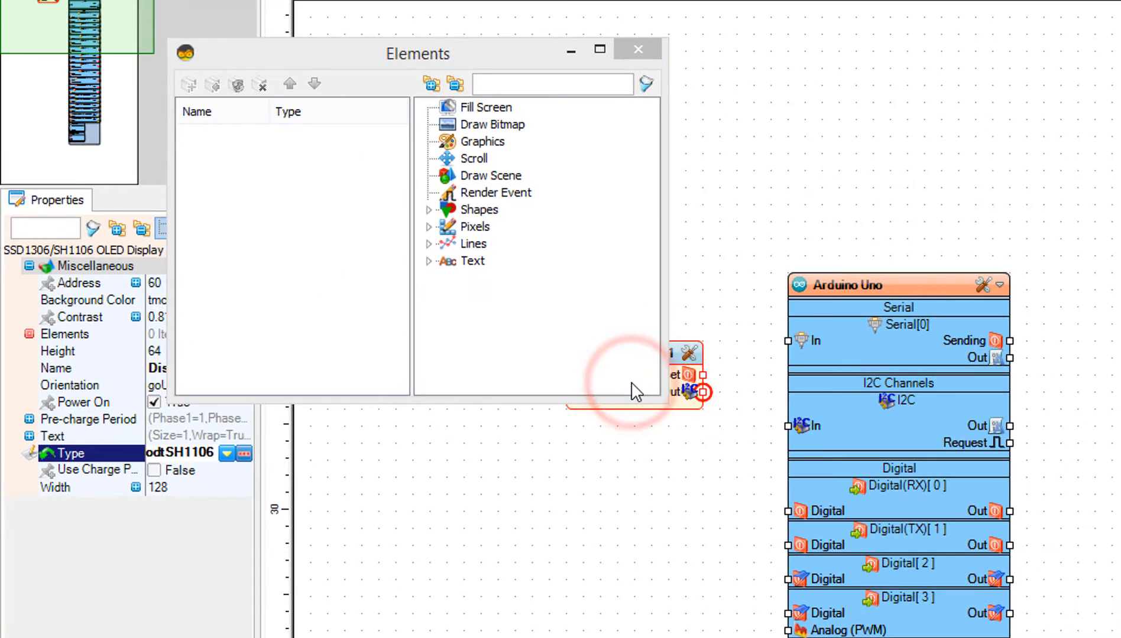
Step: Add a Draw Text1 element from the Text category to the OLED display's elements
{"action": "left_click_drag", "start_coordinate": [418, 54], "coordinate": [498, 79]}
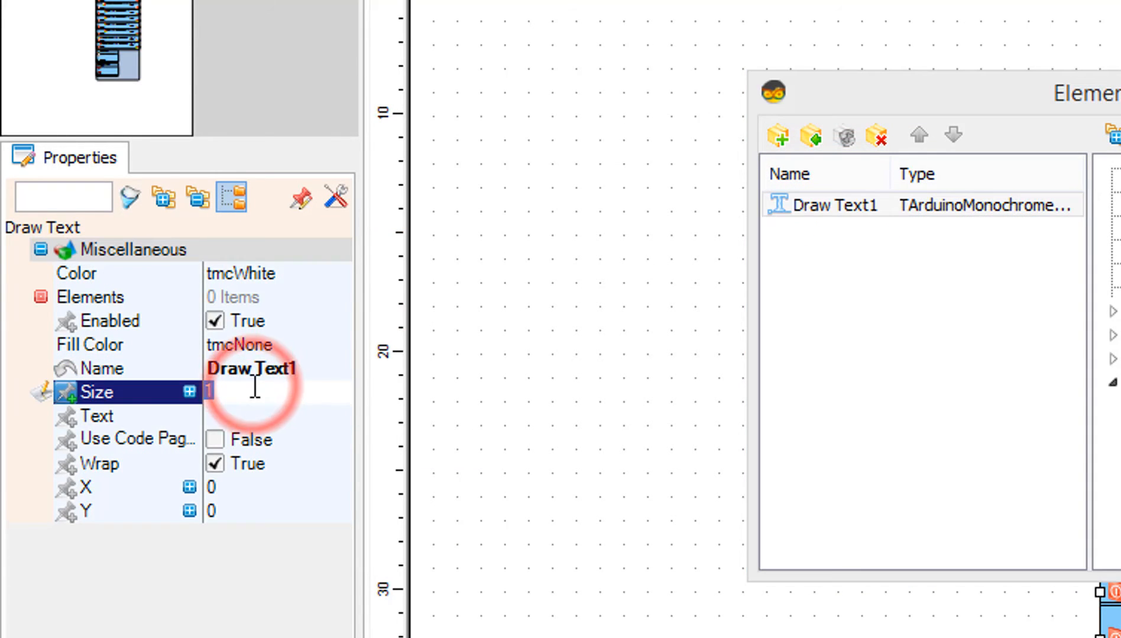
Step: Give Draw Text1 size 2 and the text 'Hello World'
{"action": "type", "text": "2"}
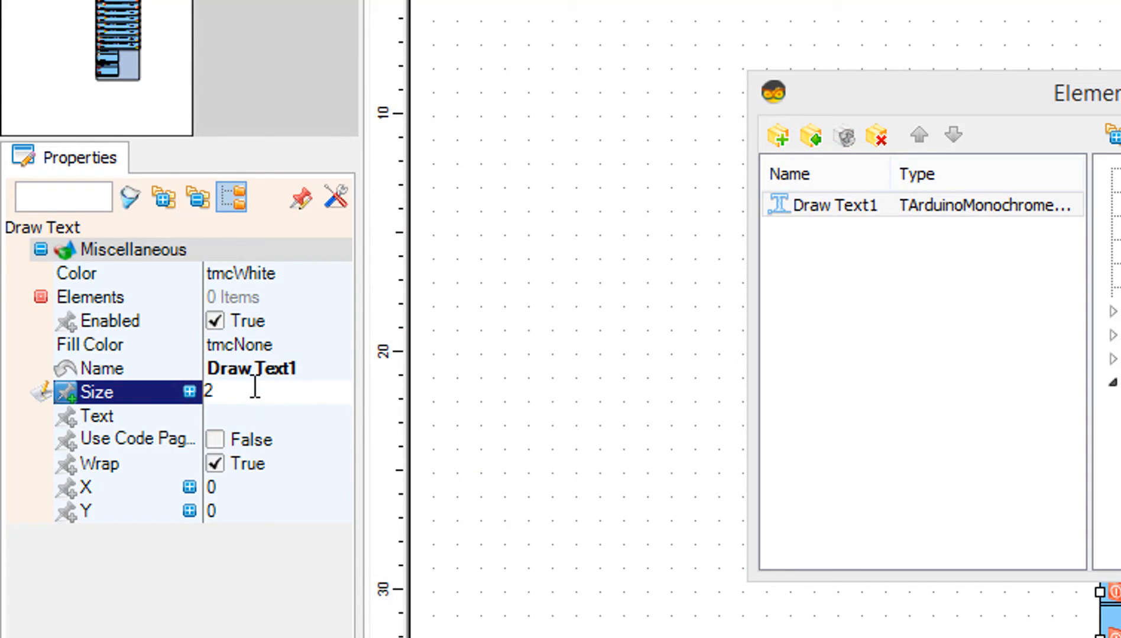
{"action": "left_click", "coordinate": [97, 416]}
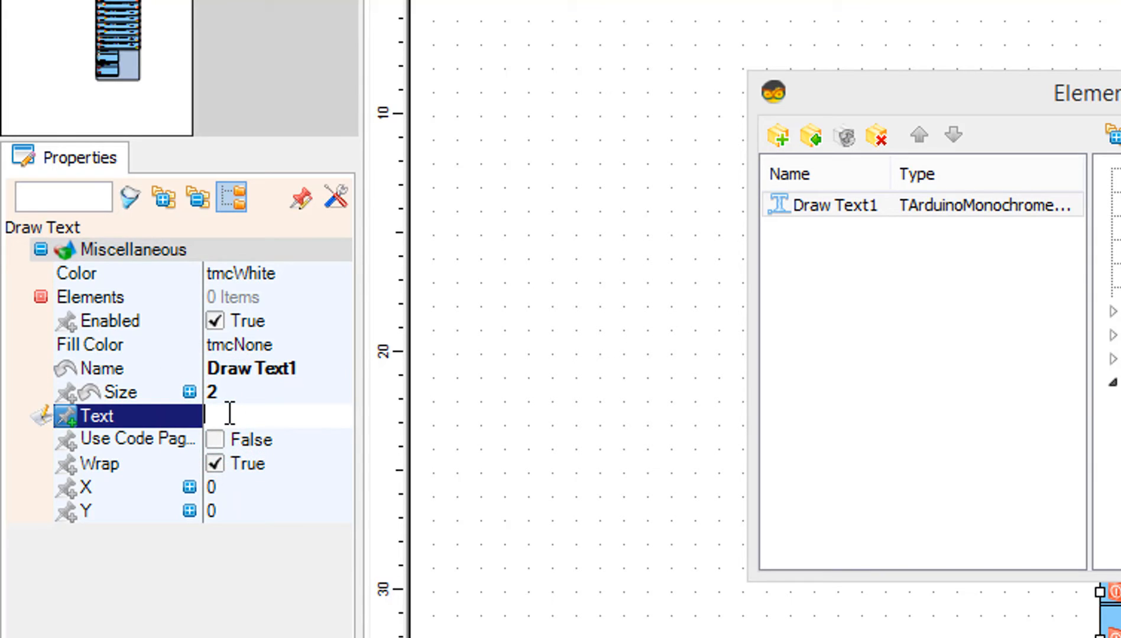
{"action": "type", "text": "Hel"}
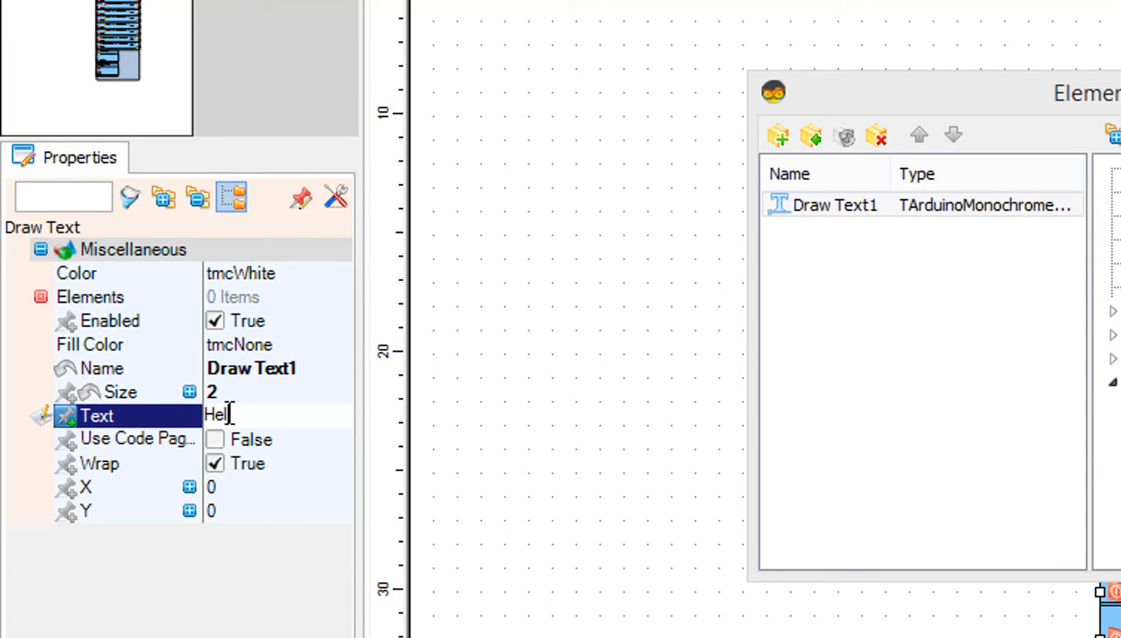
{"action": "type", "text": "lo W"}
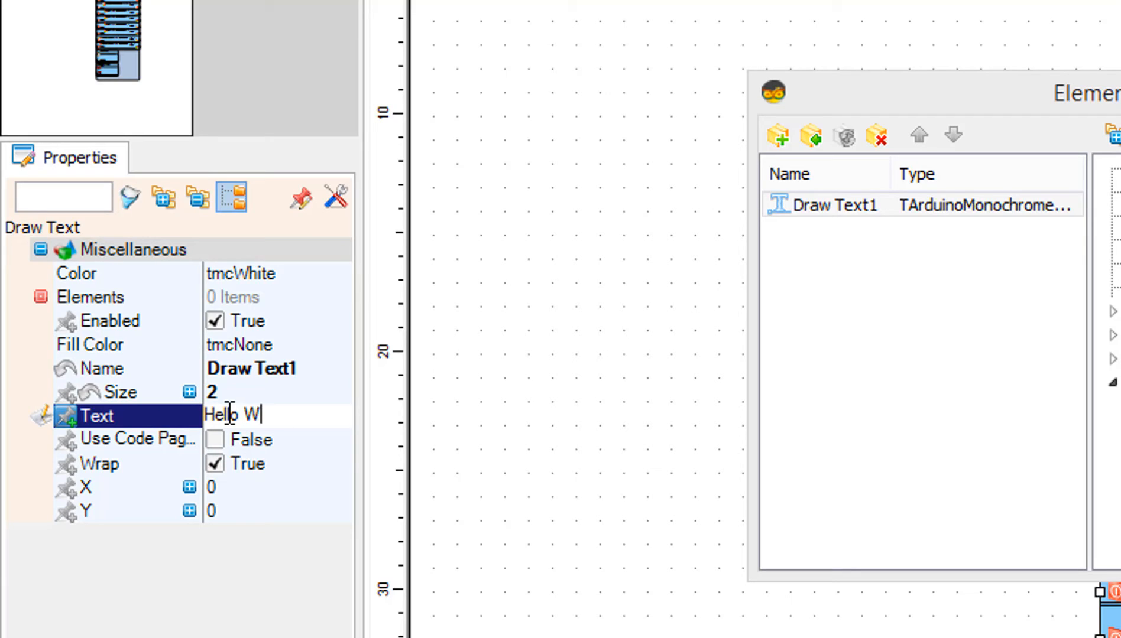
{"action": "type", "text": "orld"}
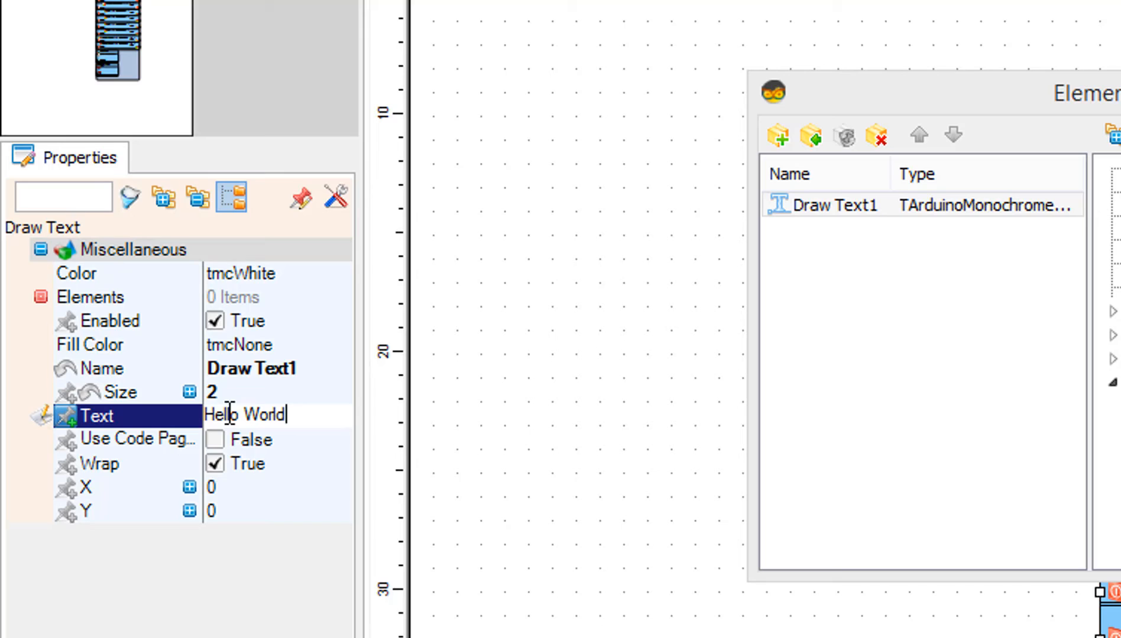
Step: Position Draw Text1 at X 10 and Y 20
{"action": "left_click", "coordinate": [236, 487]}
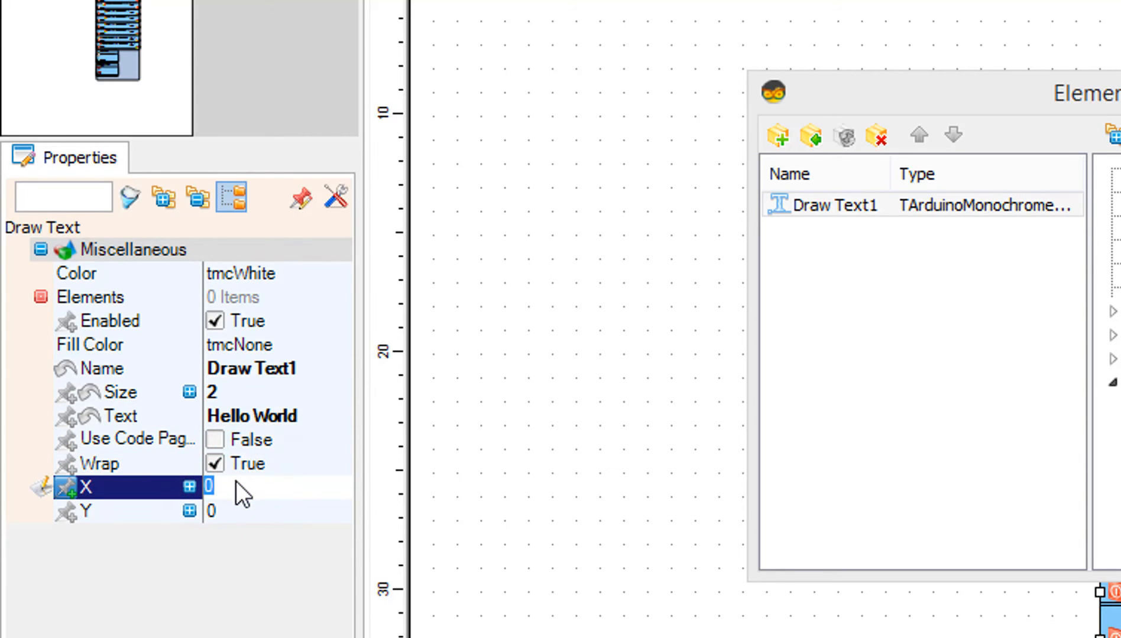
{"action": "type", "text": "10"}
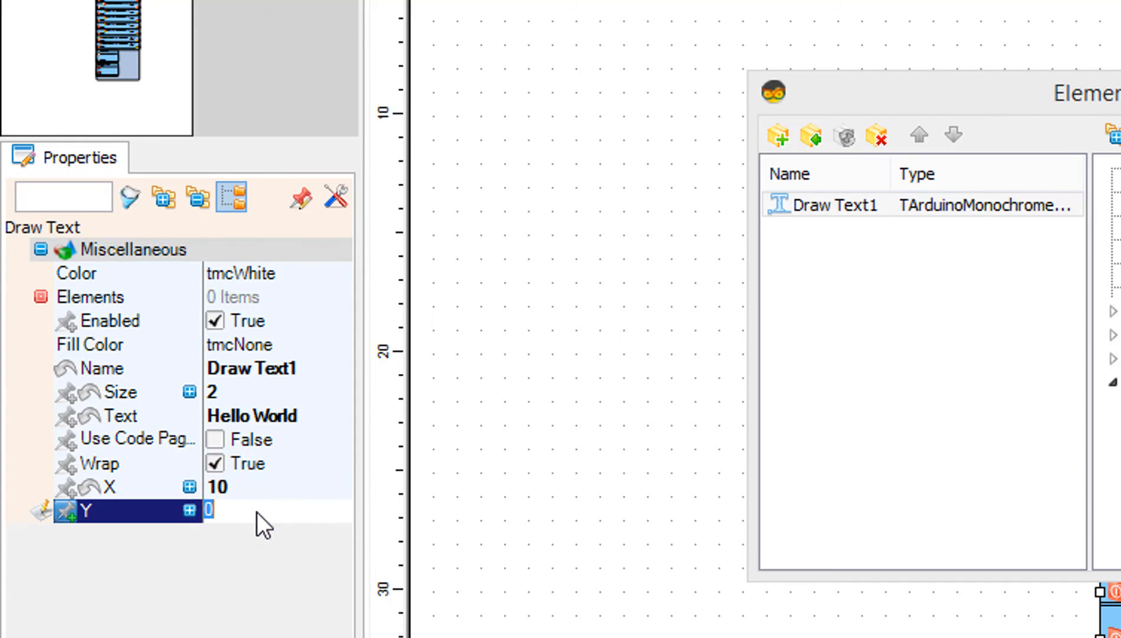
{"action": "type", "text": "20"}
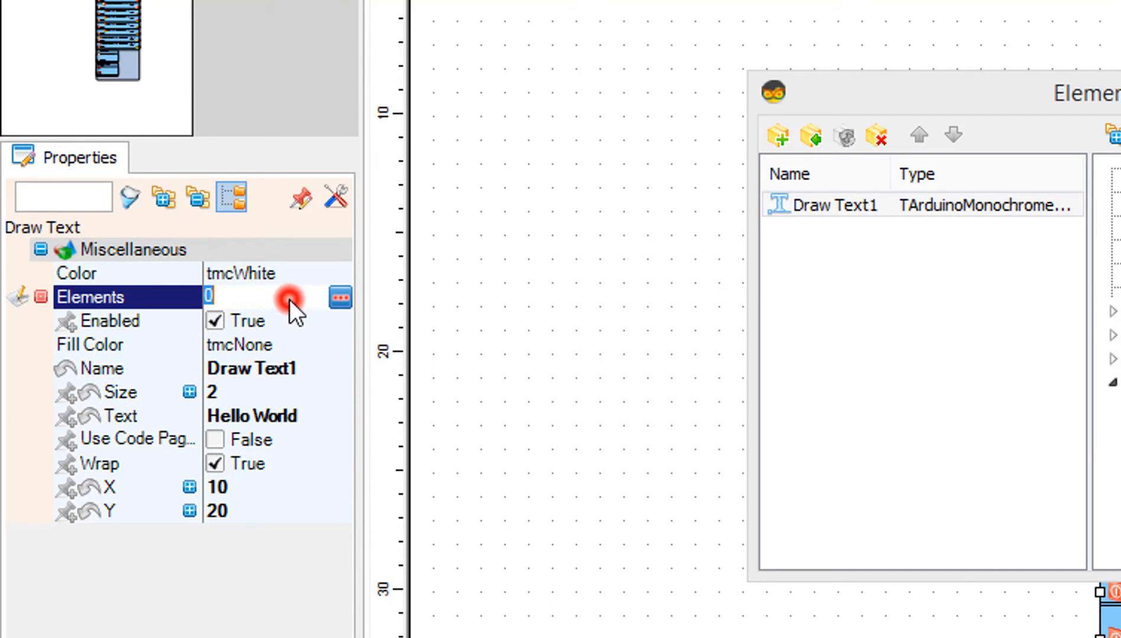
Step: Add a Font element to Draw Text1's sub-elements
{"action": "left_click", "coordinate": [340, 298]}
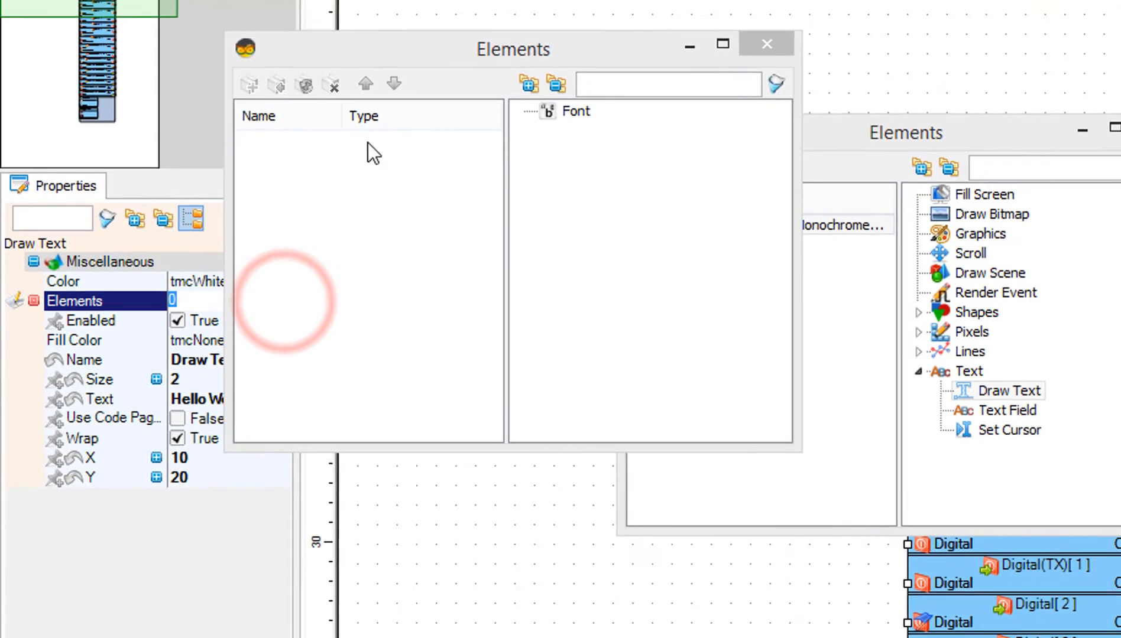
{"action": "left_click_drag", "start_coordinate": [513, 49], "coordinate": [679, 130]}
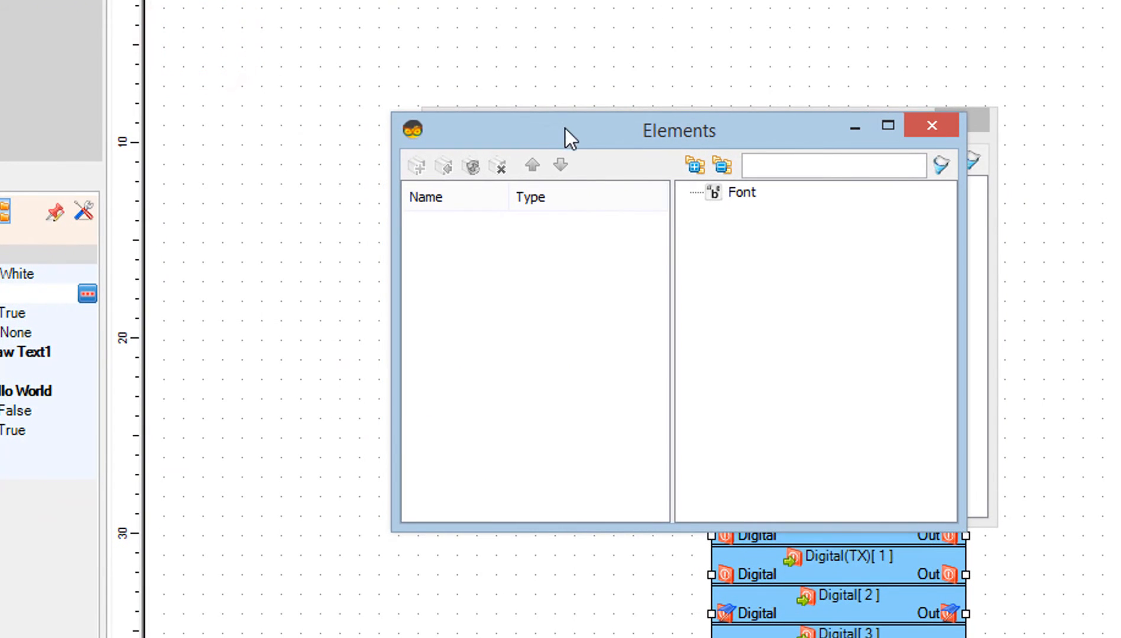
{"action": "left_click", "coordinate": [741, 193]}
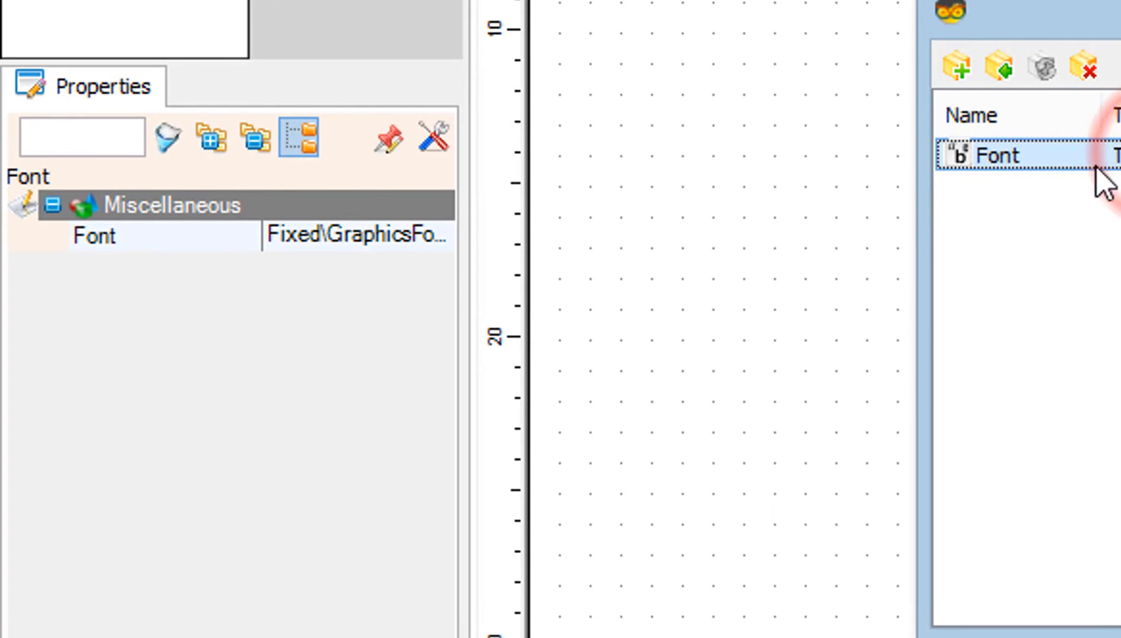
Step: Choose a font other than the fixed default from the Font property list
{"action": "left_click", "coordinate": [408, 235]}
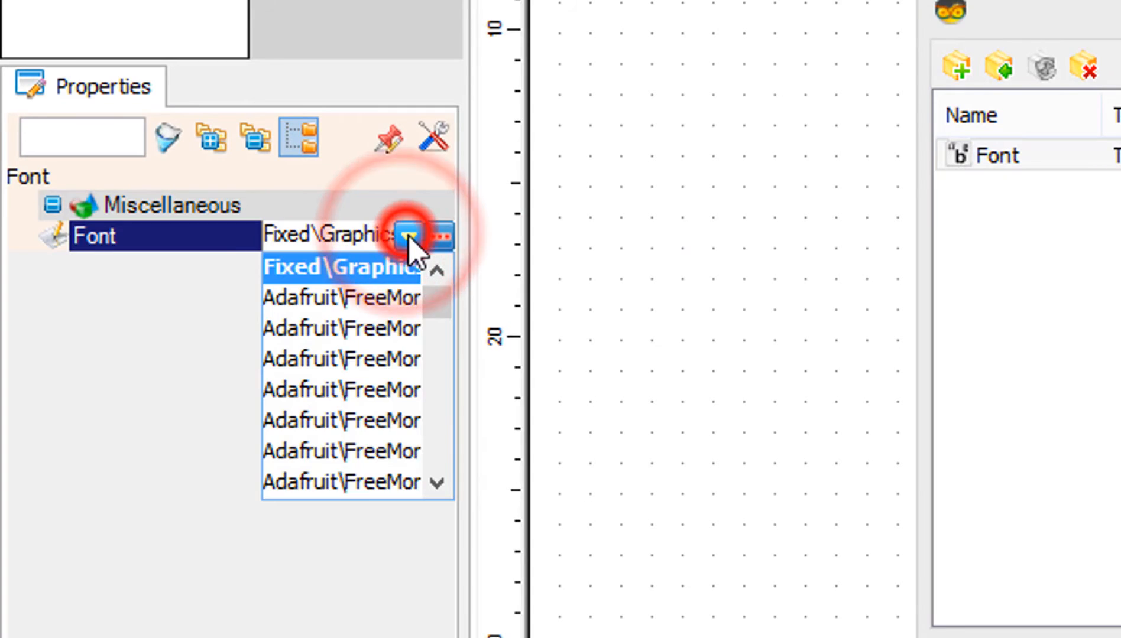
{"action": "scroll", "scroll_direction": "down", "scroll_amount": 3}
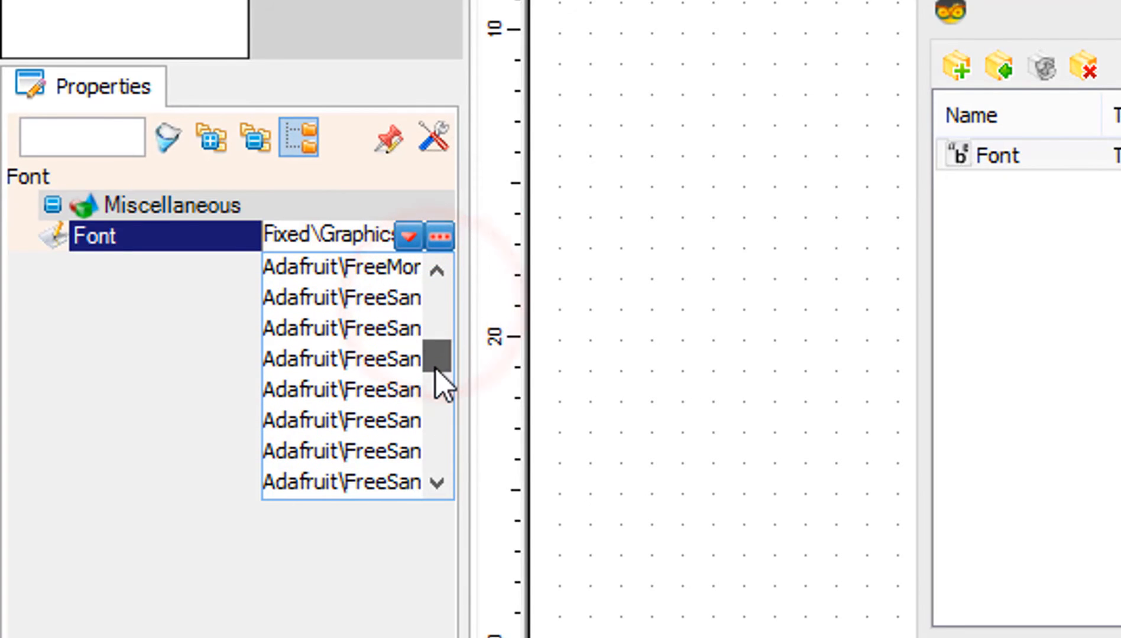
{"action": "left_click", "coordinate": [340, 390]}
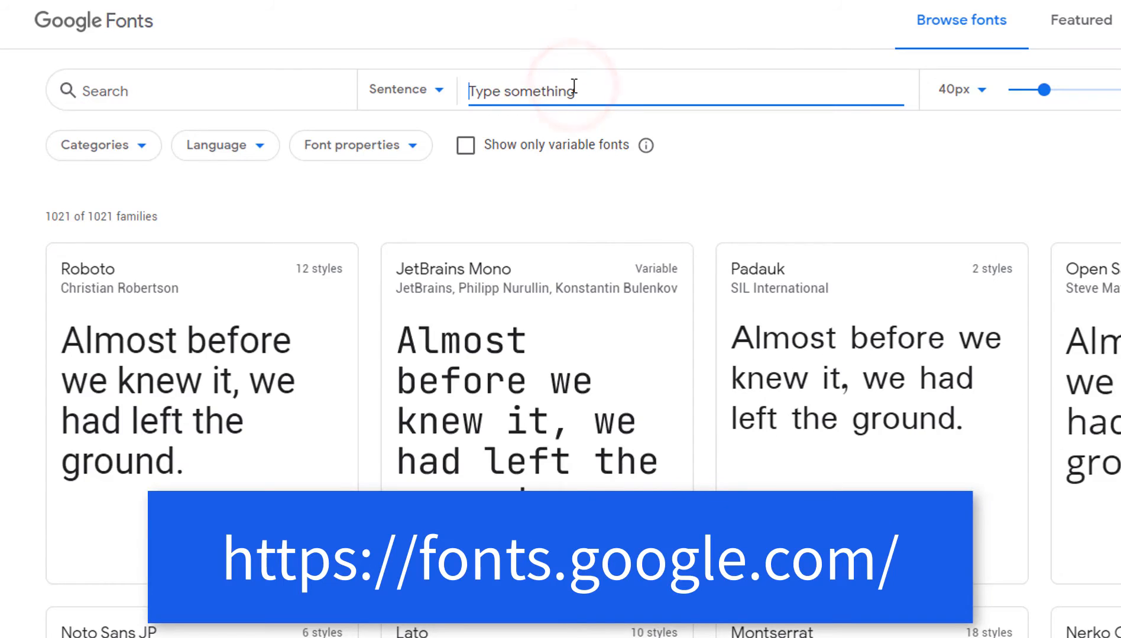
Step: Preview 'Hello World' on every Google Fonts card and browse further down the catalogue
{"action": "type", "text": "Hello"}
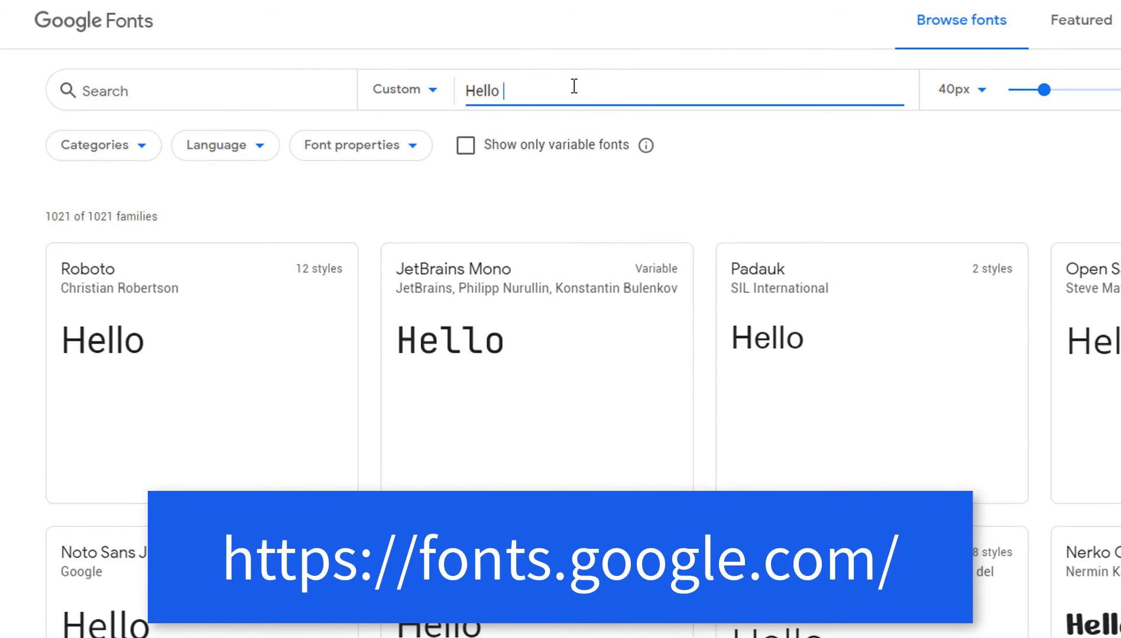
{"action": "type", "text": "World"}
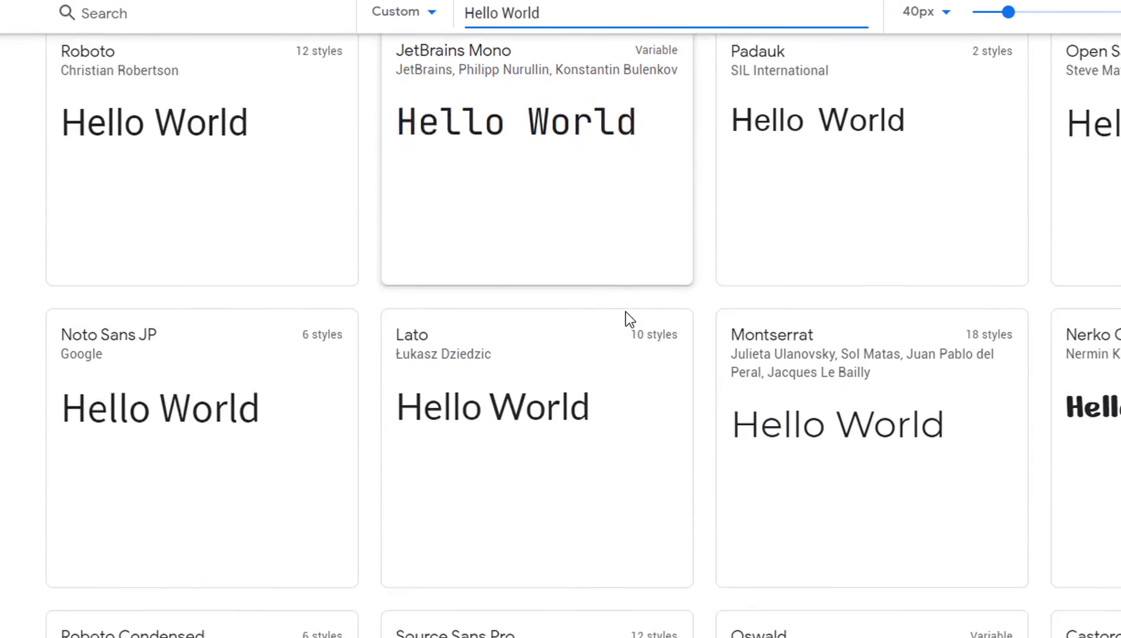
{"action": "scroll", "scroll_direction": "down", "scroll_amount": 3}
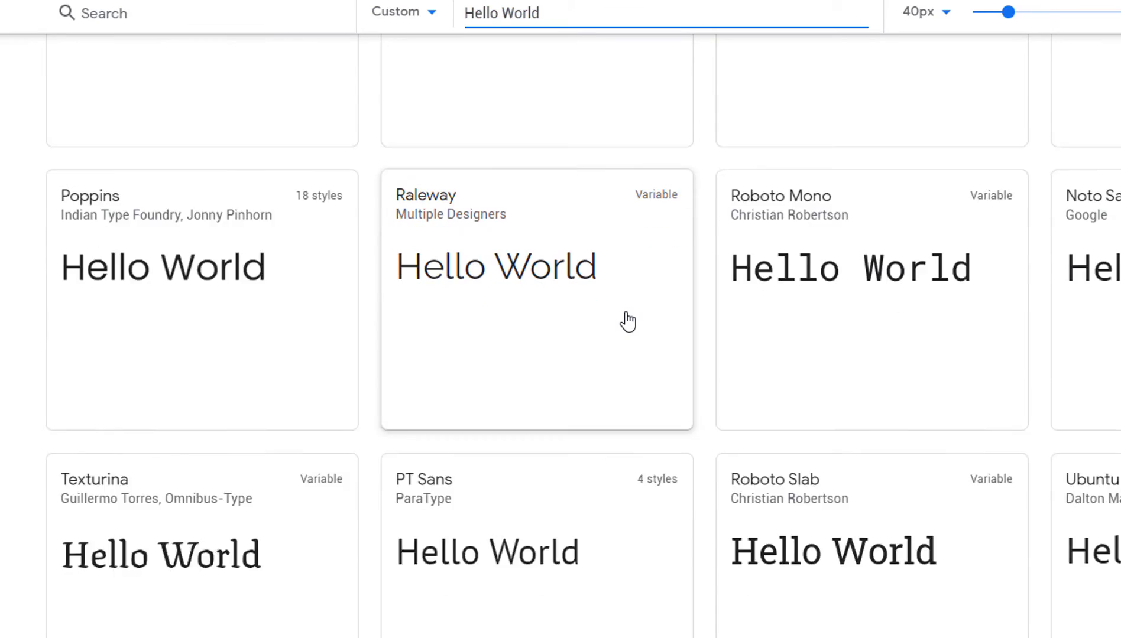
{"action": "scroll", "scroll_direction": "down", "scroll_amount": 3}
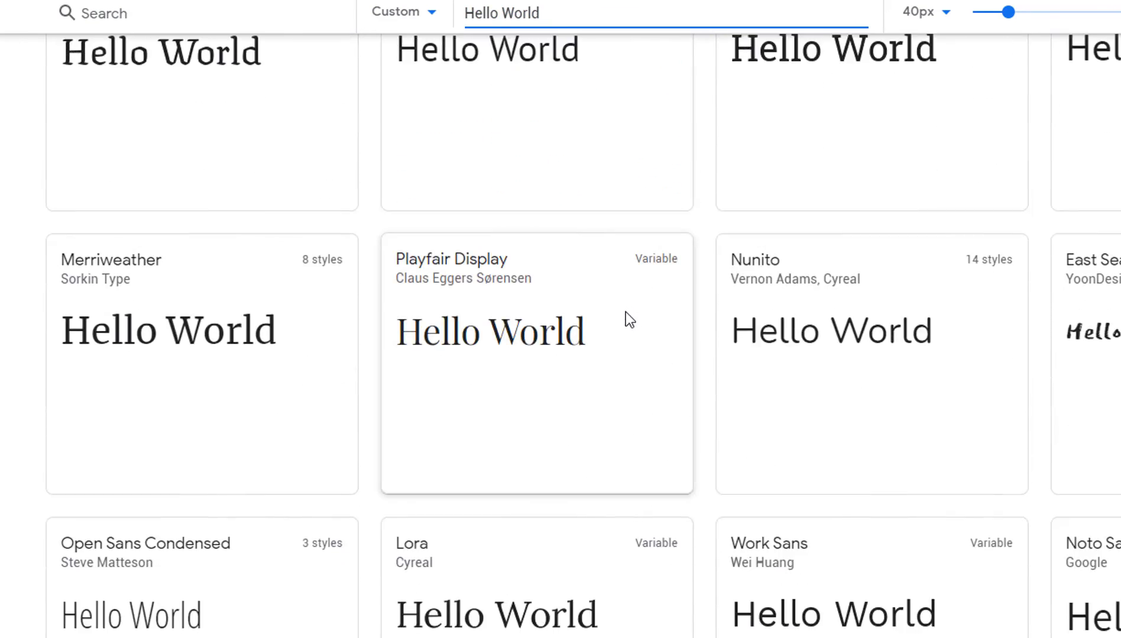
{"action": "scroll", "scroll_direction": "down", "scroll_amount": 3}
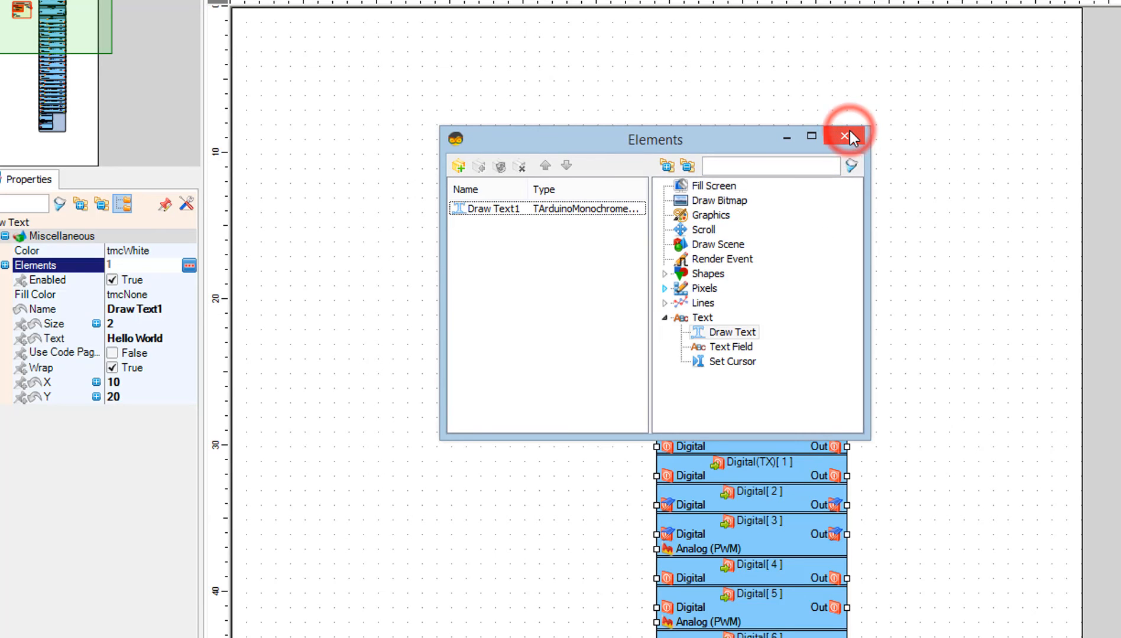
Step: Close the elements editor and wire DisplayOLED1's I2C Out to the Arduino Uno's I2C In
{"action": "left_click", "coordinate": [845, 136]}
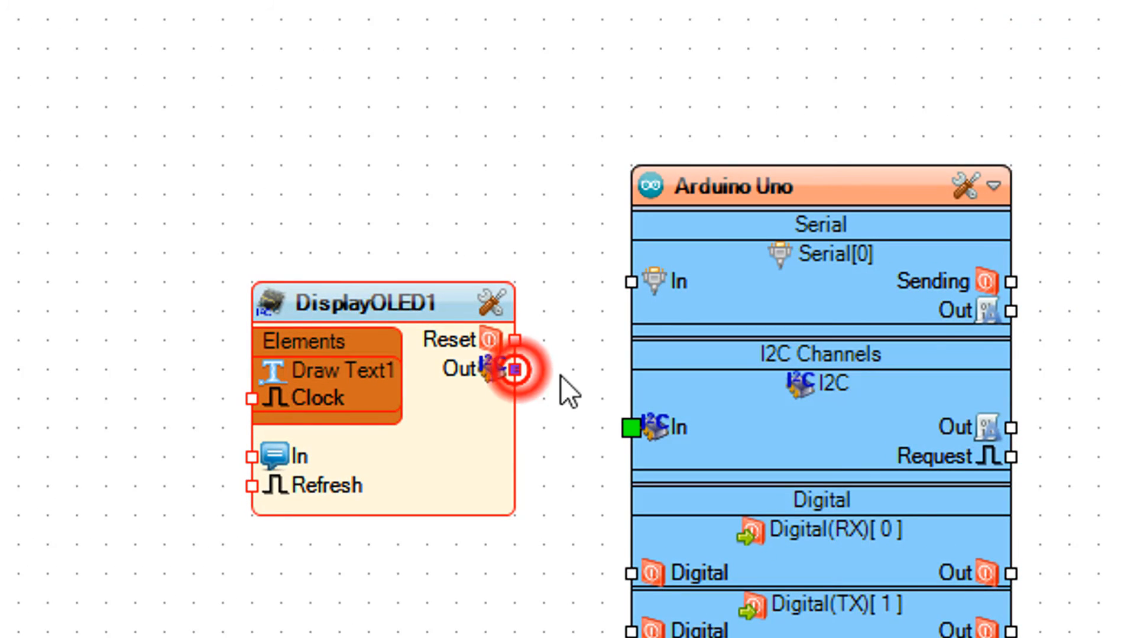
{"action": "left_click_drag", "start_coordinate": [514, 370], "coordinate": [633, 429]}
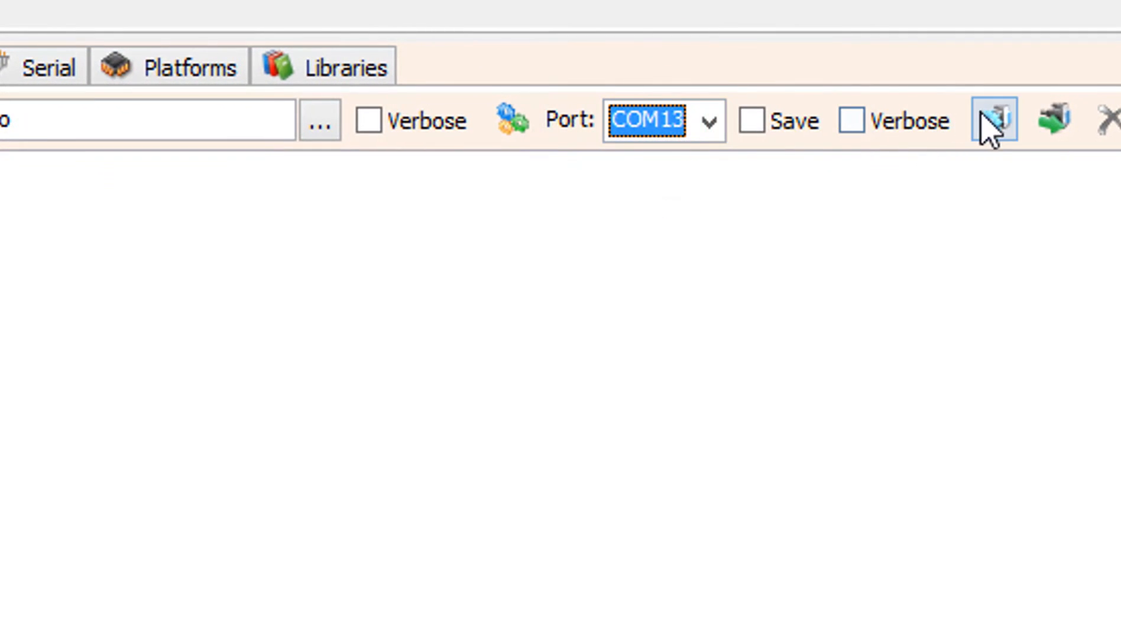
Step: Compile the project for Arduino Uno and upload it to the board on COM13
{"action": "left_click", "coordinate": [991, 120]}
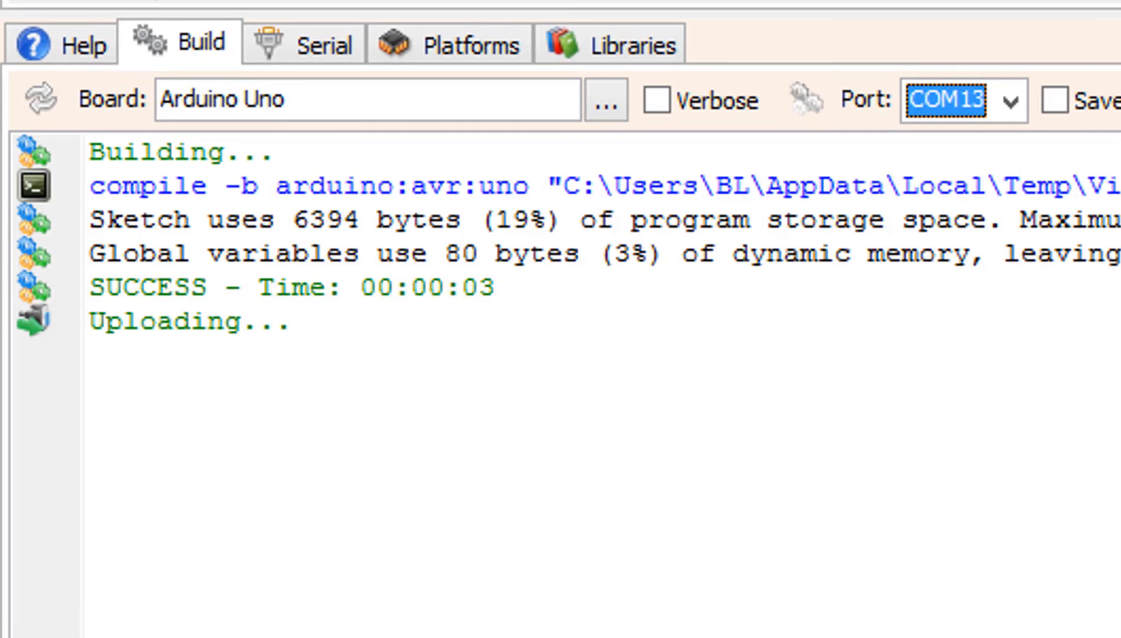